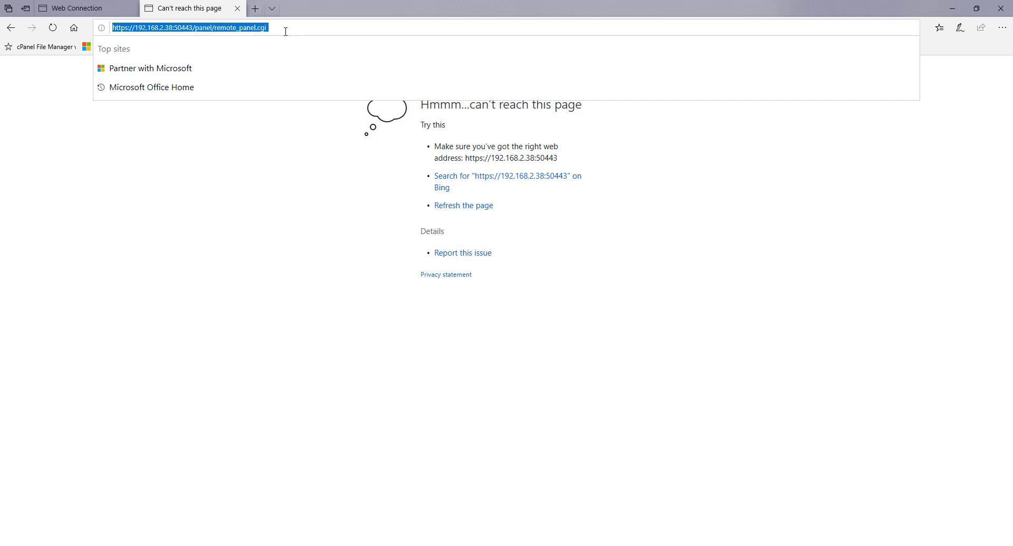
# - Retry the remote panel address, then log out of the Web Connection public session
pyautogui.click(191, 28)
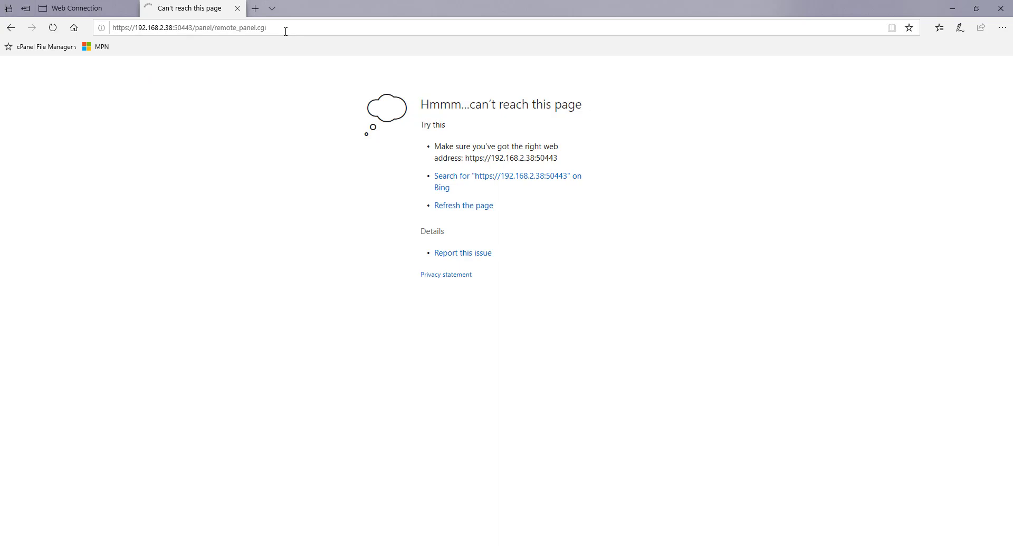
pyautogui.moveTo(455, 165)
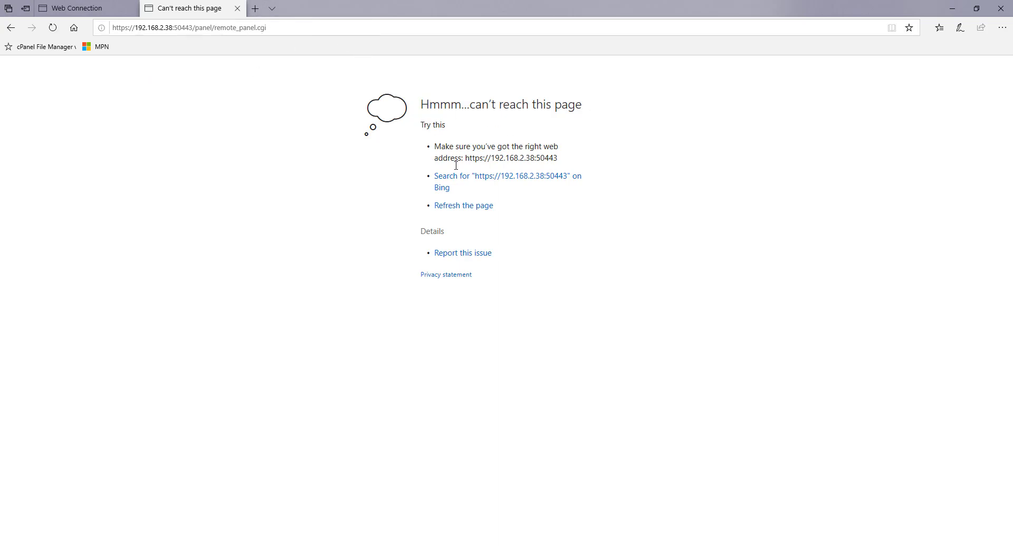
pyautogui.moveTo(476, 97)
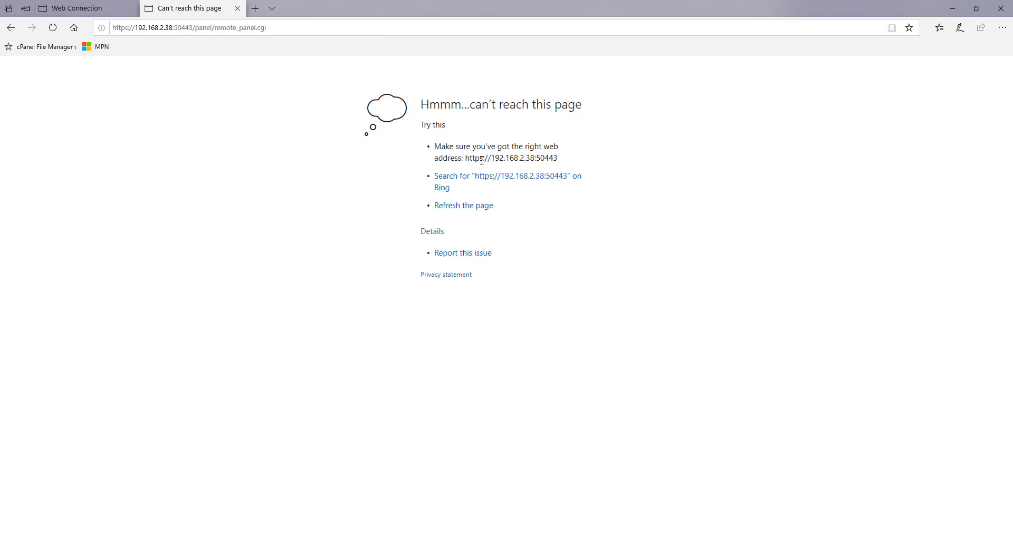
pyautogui.moveTo(502, 166)
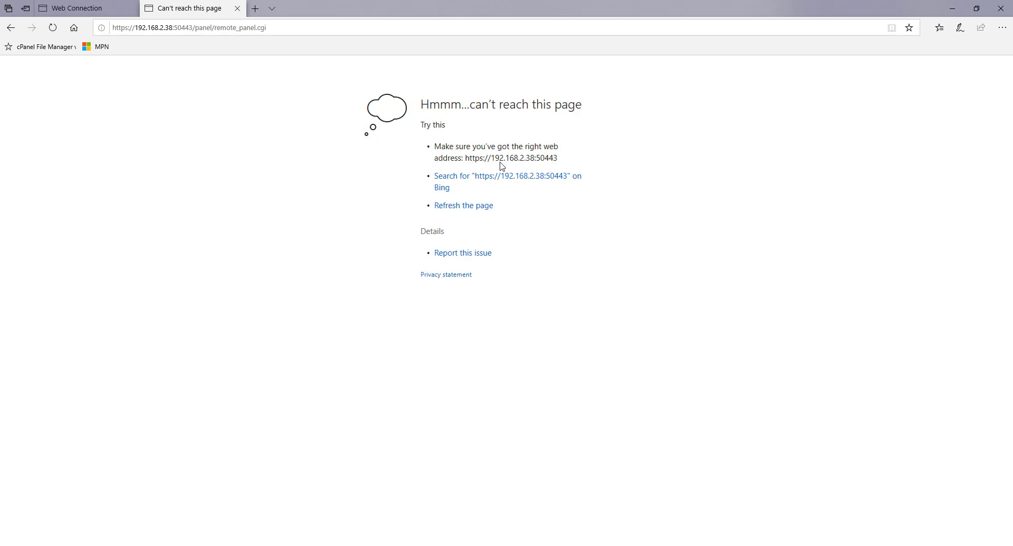
pyautogui.moveTo(161, 39)
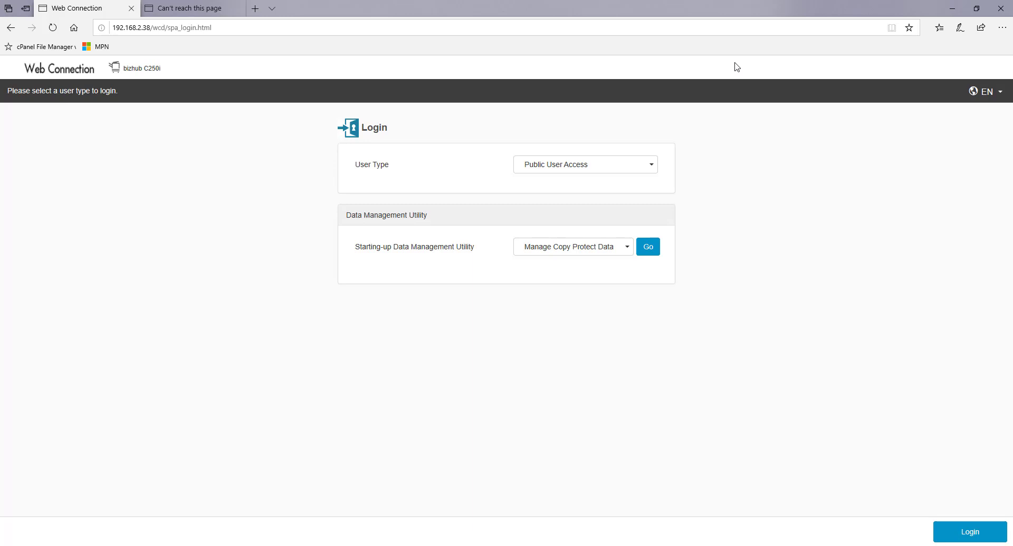
pyautogui.moveTo(326, 40)
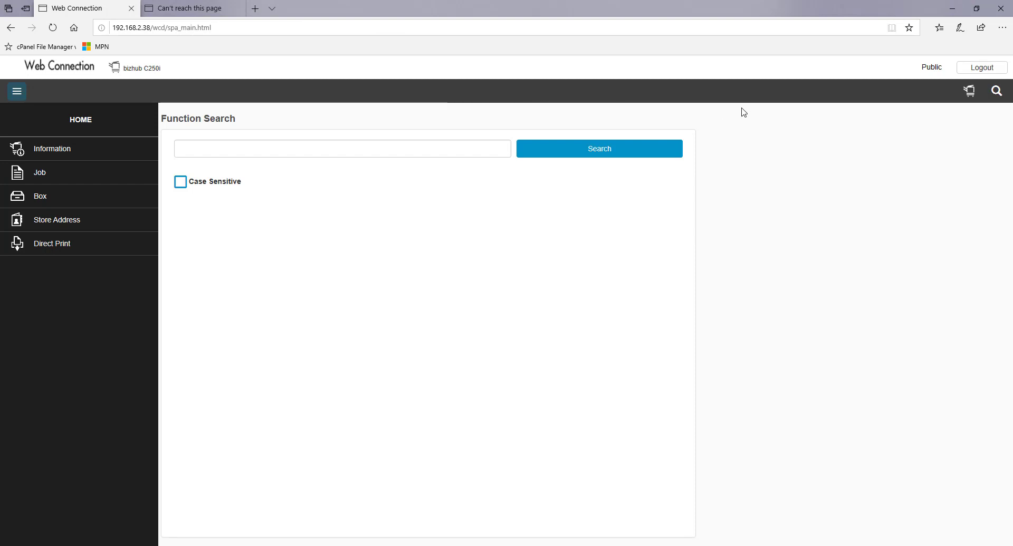
pyautogui.moveTo(674, 138)
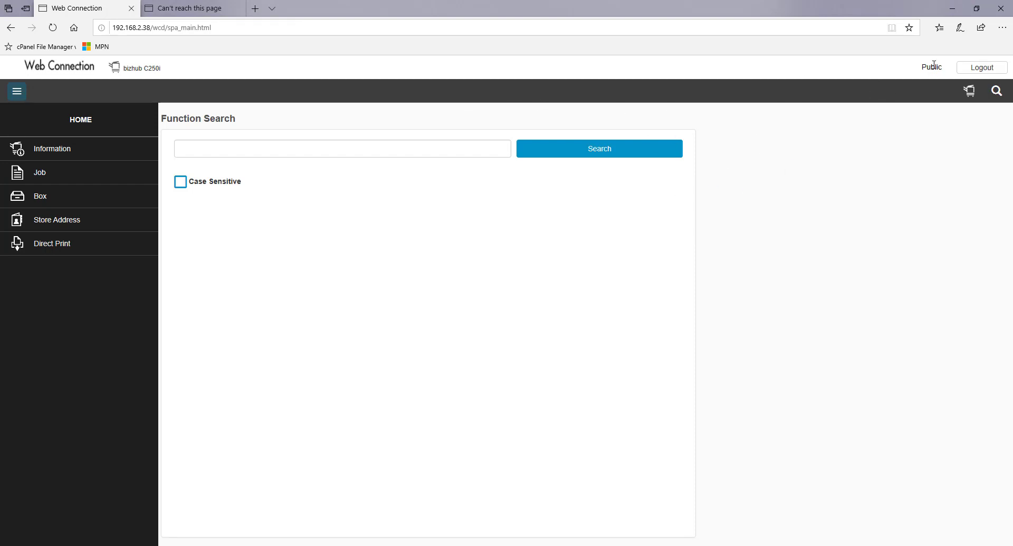
pyautogui.moveTo(982, 67)
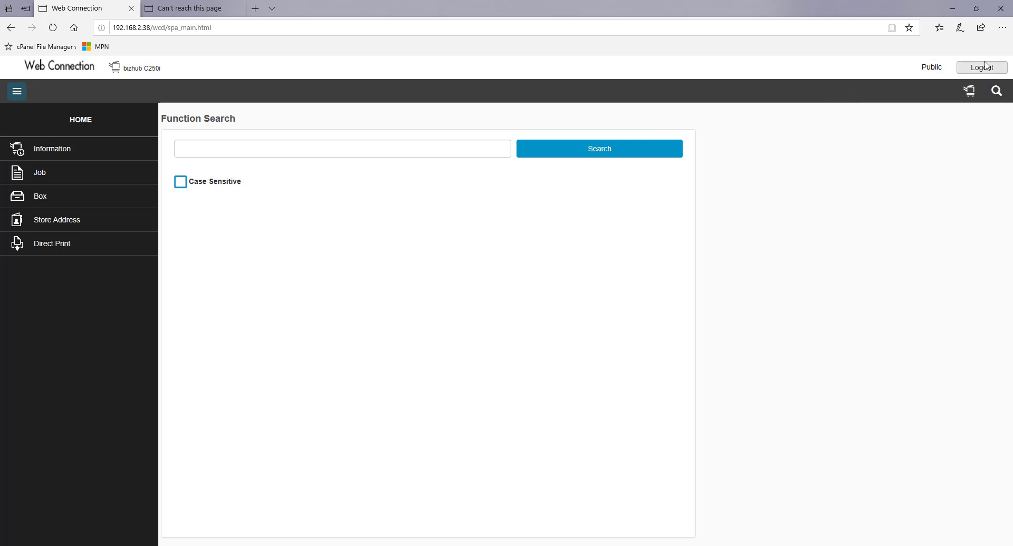
pyautogui.click(981, 67)
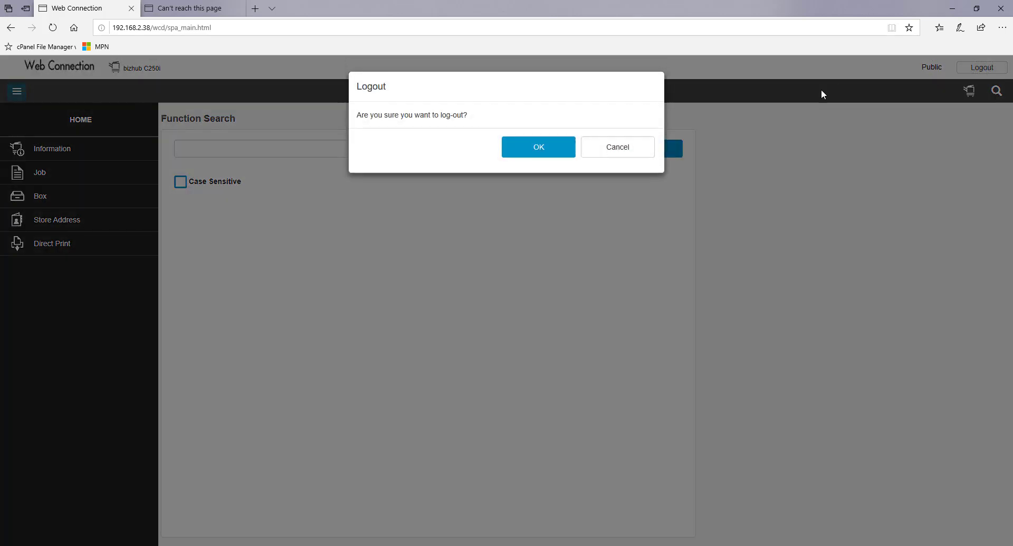
pyautogui.click(616, 146)
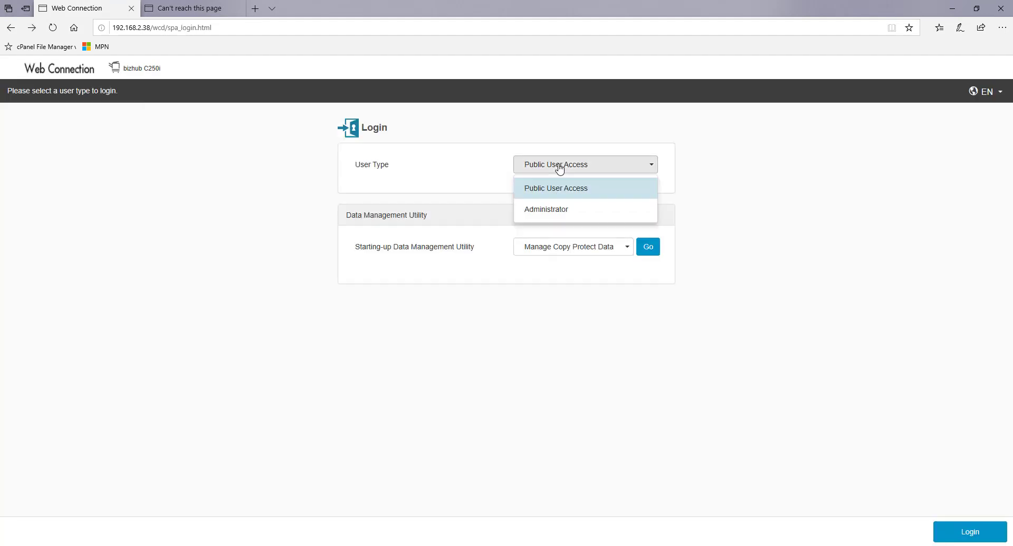
# - Sign in with the Administrator user type and the admin password
pyautogui.click(545, 209)
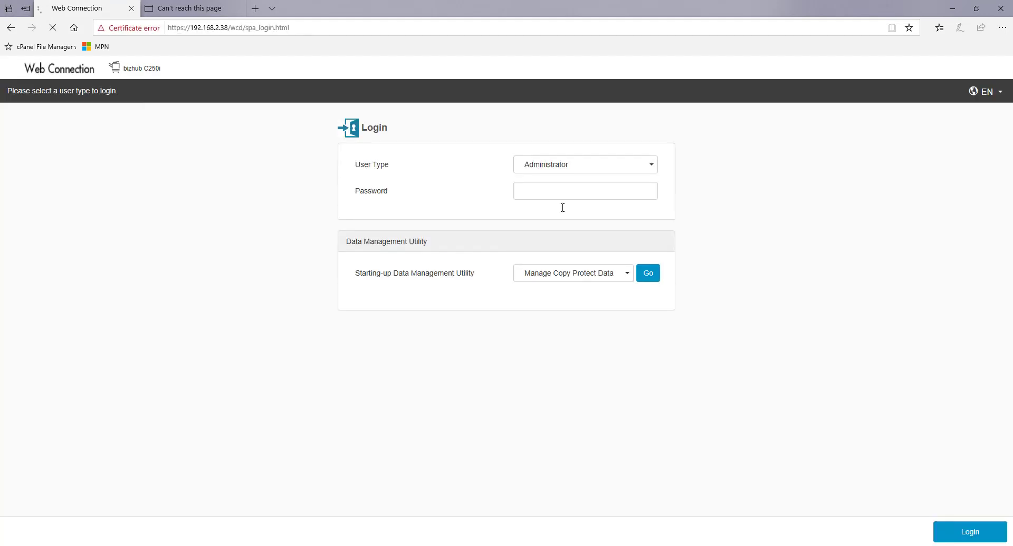
pyautogui.click(585, 191)
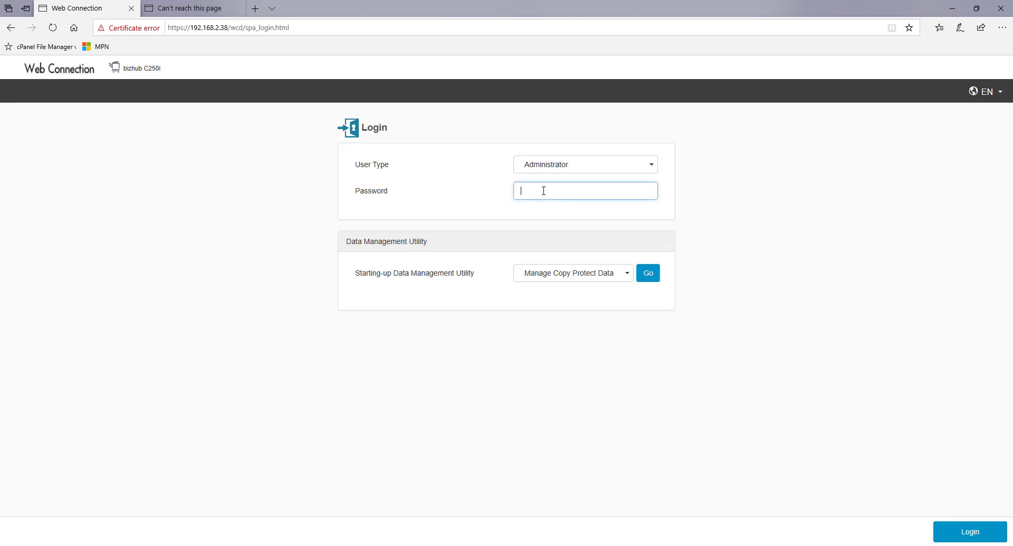
pyautogui.write('•')
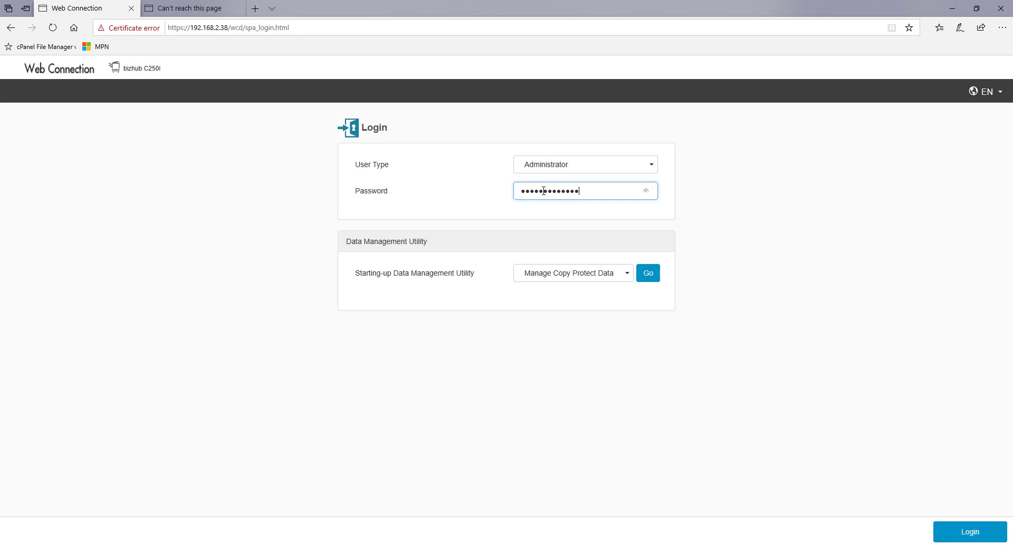
pyautogui.write('••')
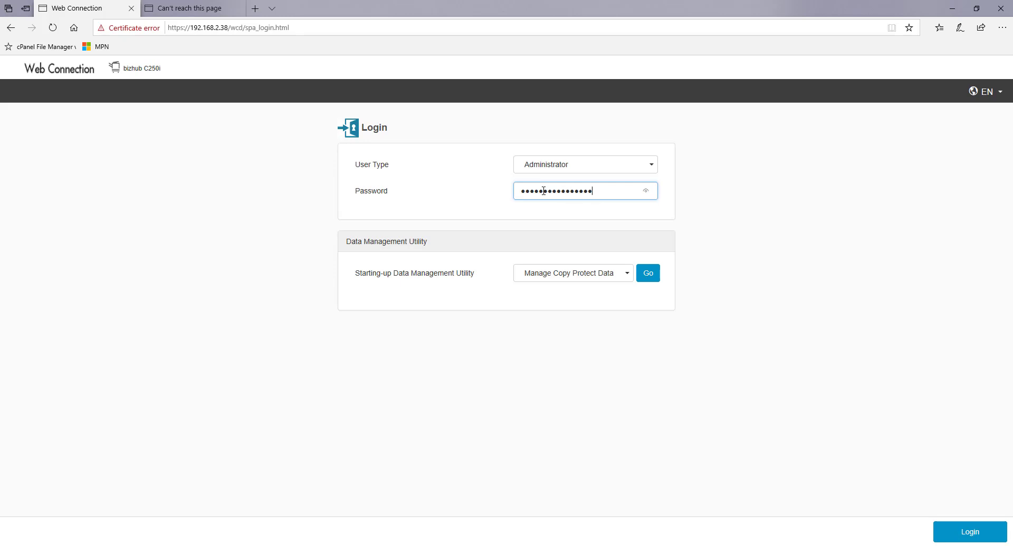
pyautogui.click(969, 533)
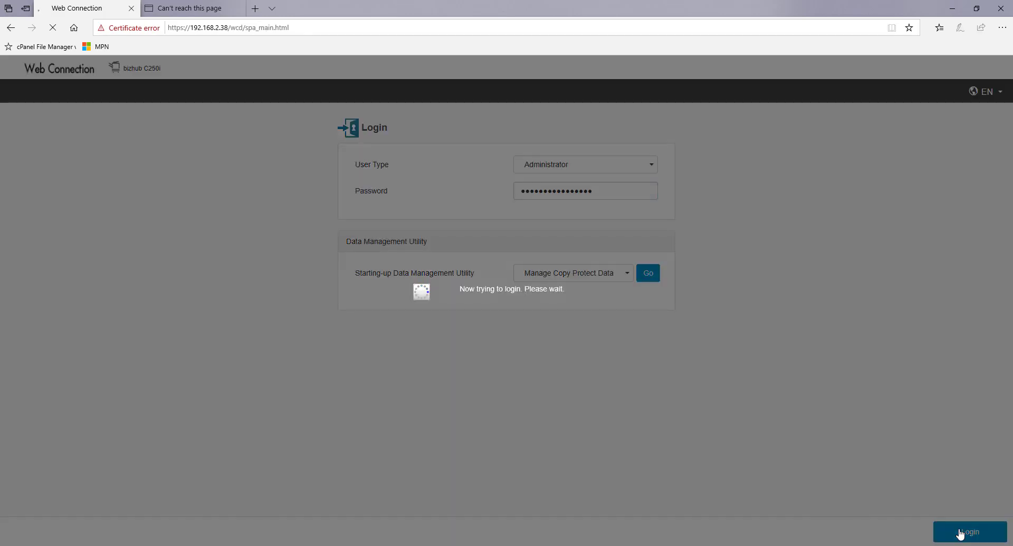
pyautogui.click(969, 532)
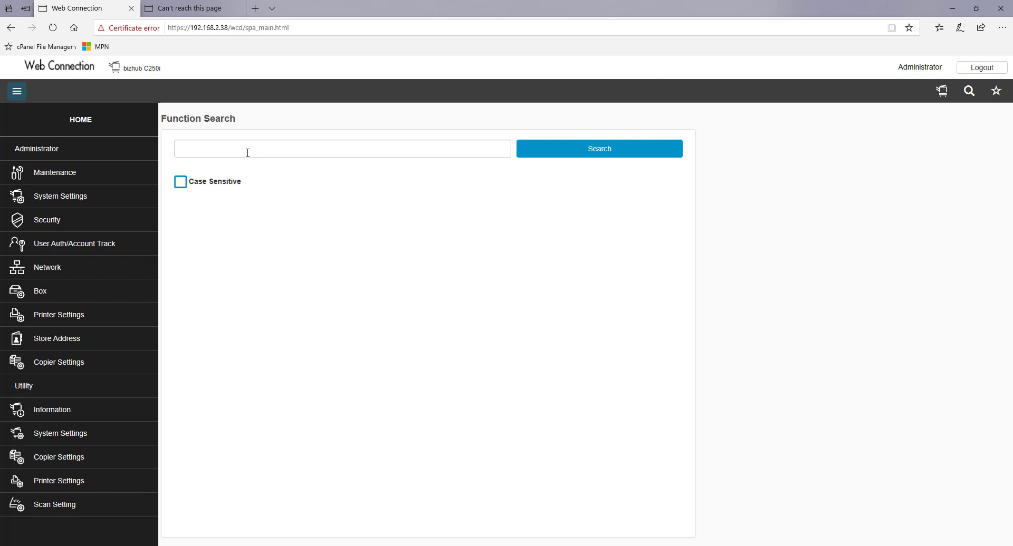
# - Search functions for 'remote' and open Remote Panel Server Settings (port 50443)
pyautogui.click(342, 149)
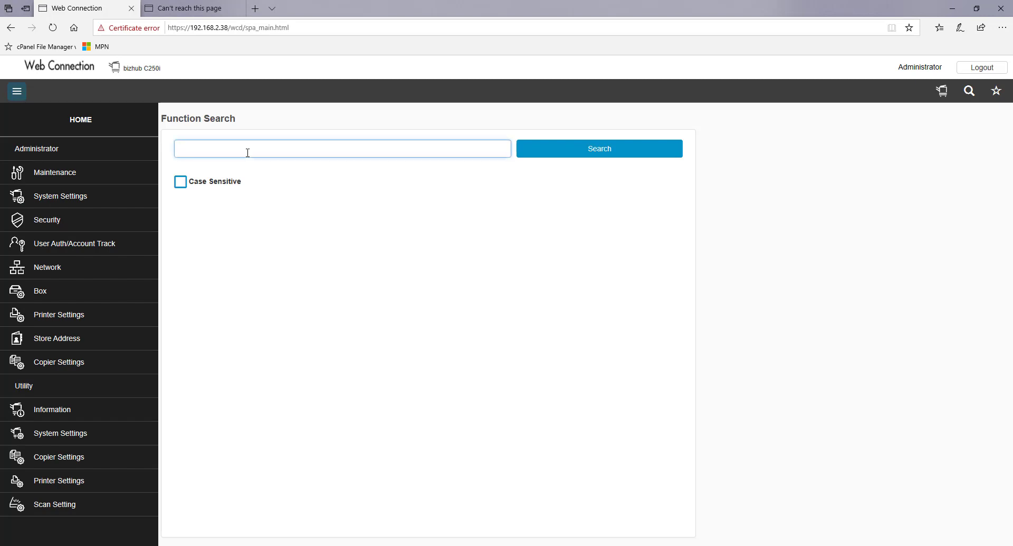
pyautogui.write('remote')
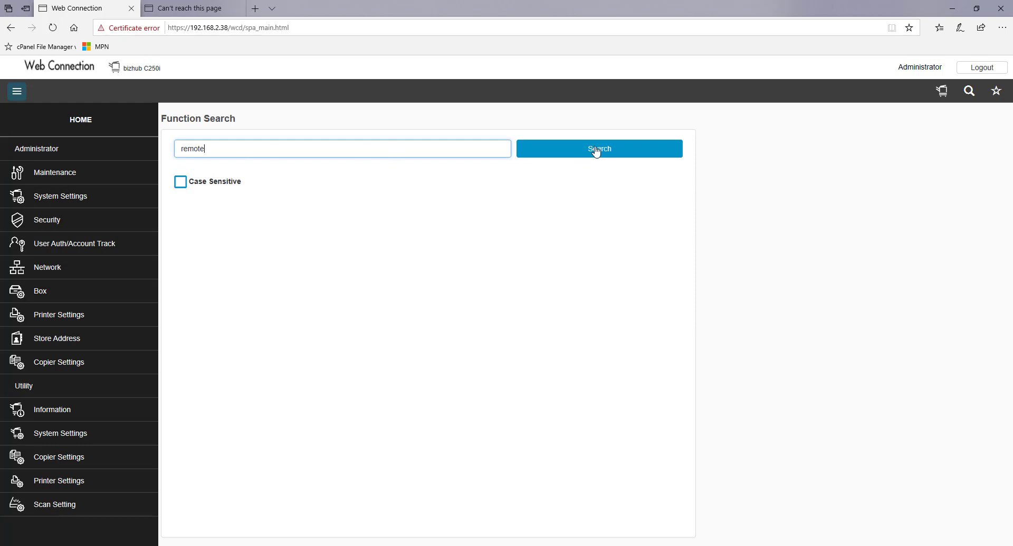
pyautogui.click(598, 149)
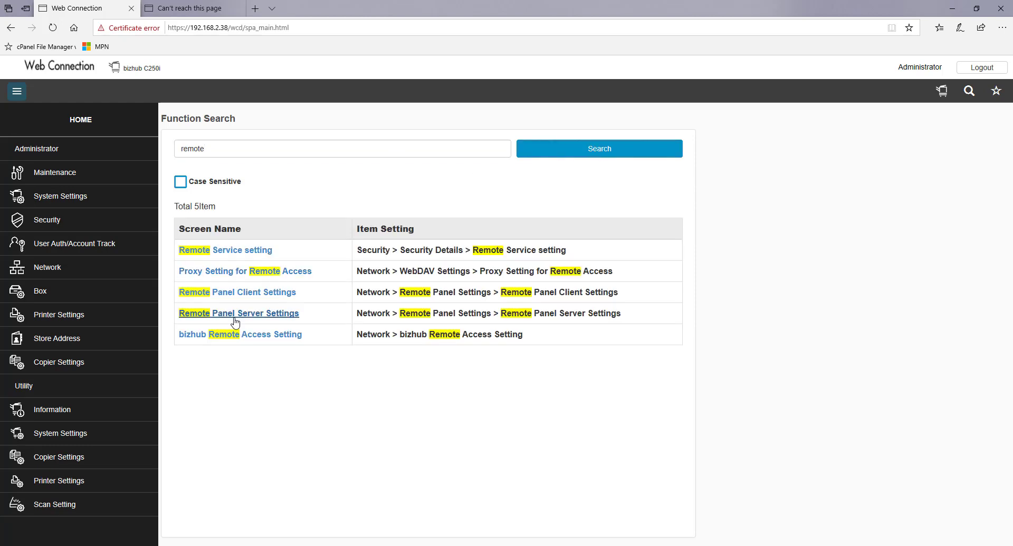
pyautogui.moveTo(222, 322)
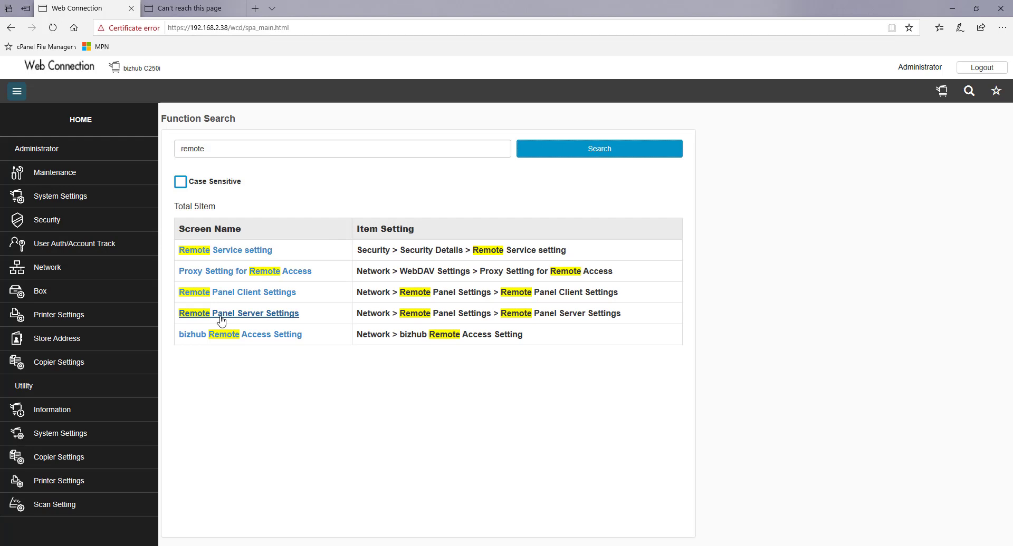
pyautogui.click(238, 313)
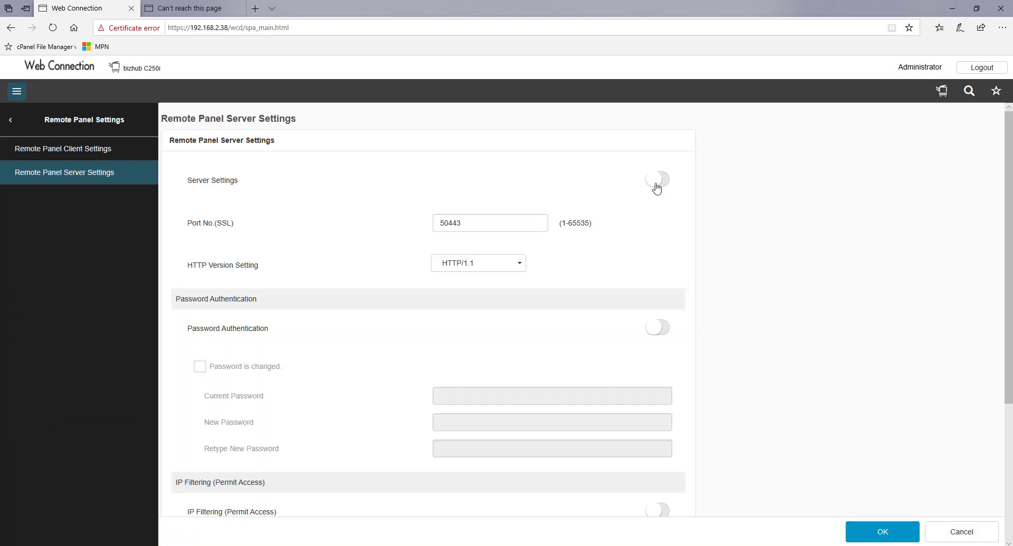
# - Switch Remote Panel Server Settings on, save, and log out of the administrator session
pyautogui.click(656, 181)
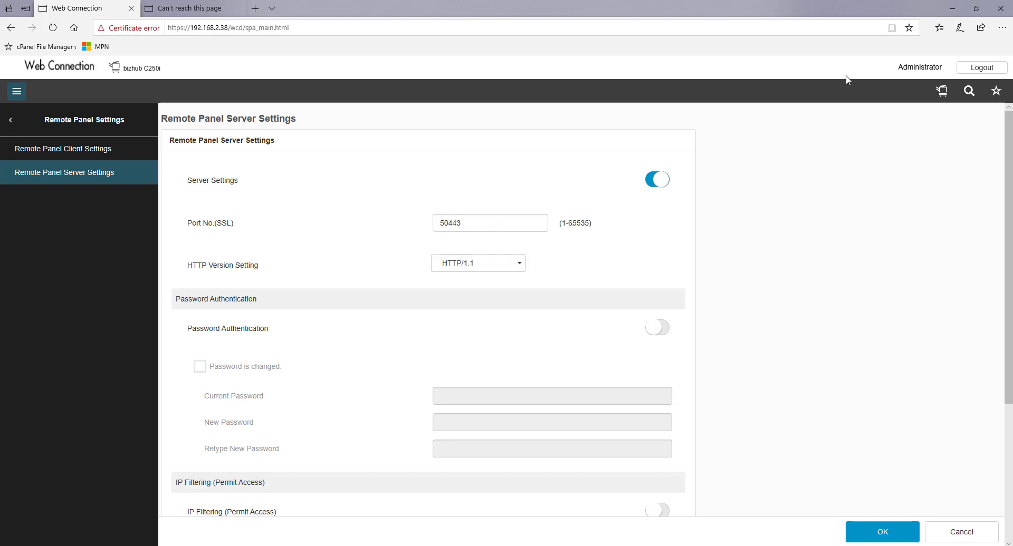
pyautogui.click(881, 532)
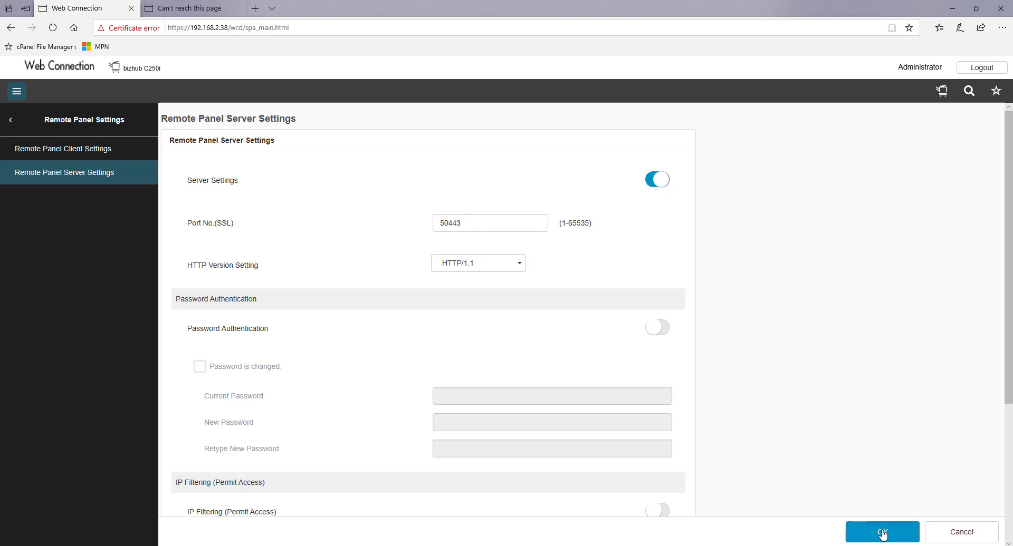
pyautogui.moveTo(624, 100)
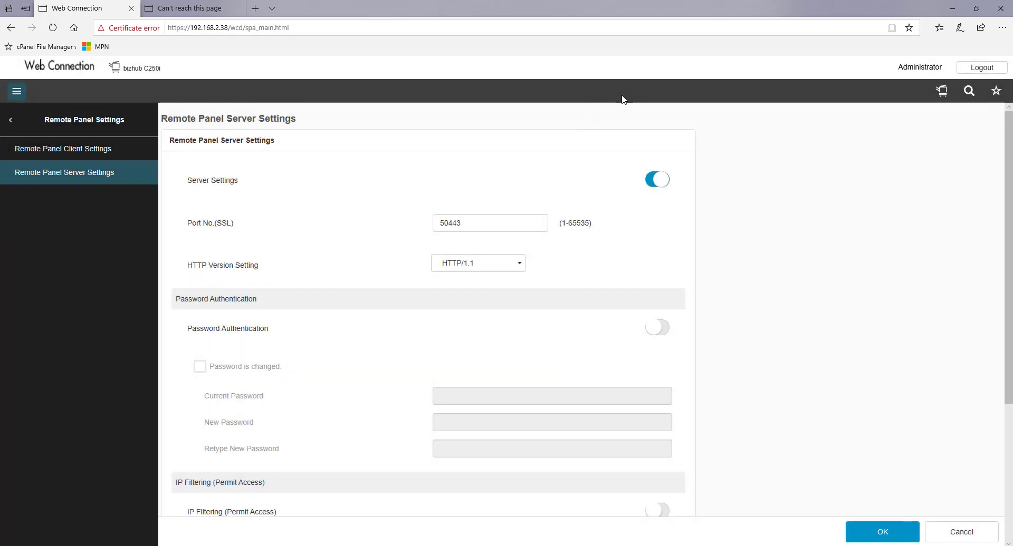
pyautogui.click(981, 67)
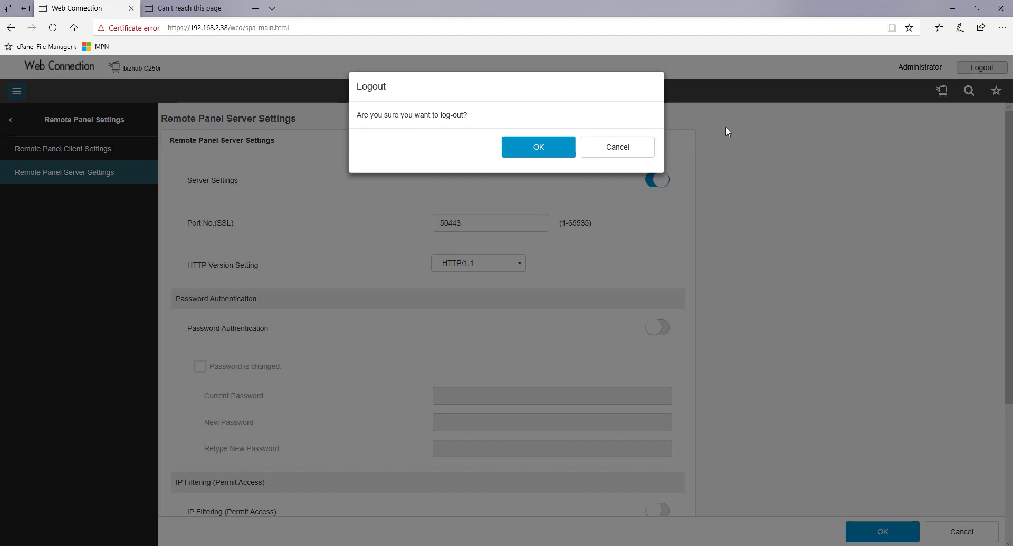
pyautogui.click(538, 147)
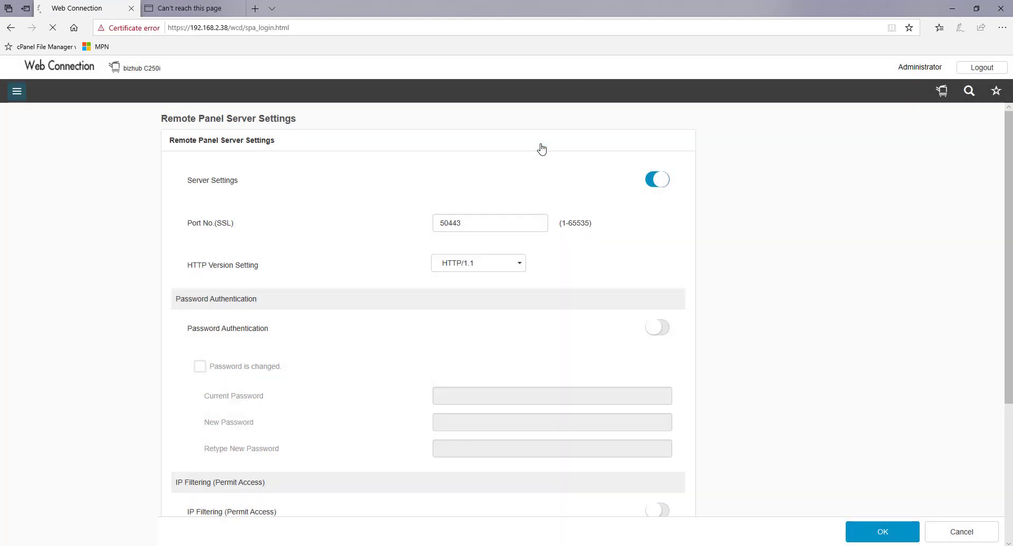
pyautogui.click(187, 8)
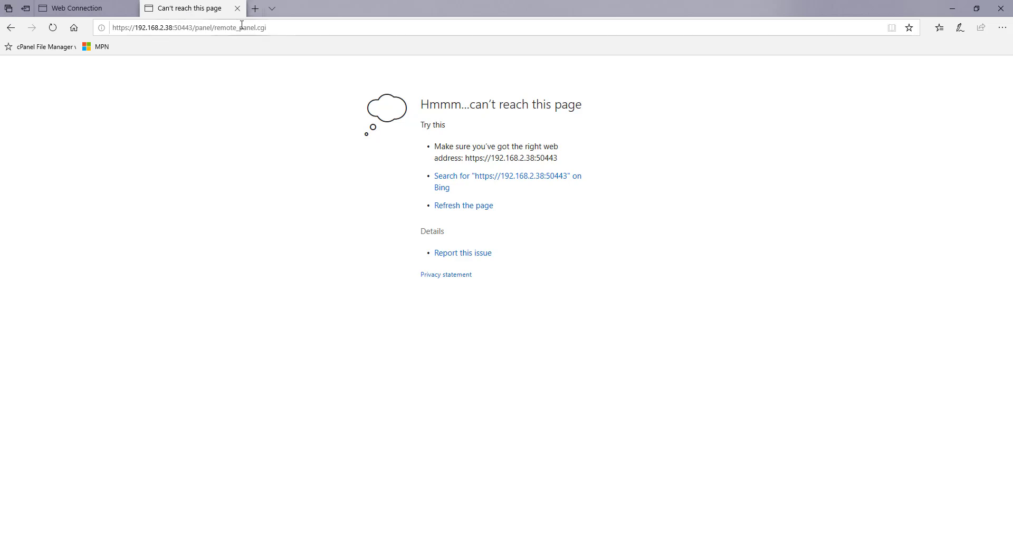
# - Reload the port 50443 panel address and proceed past the untrusted certificate warning
pyautogui.click(187, 27)
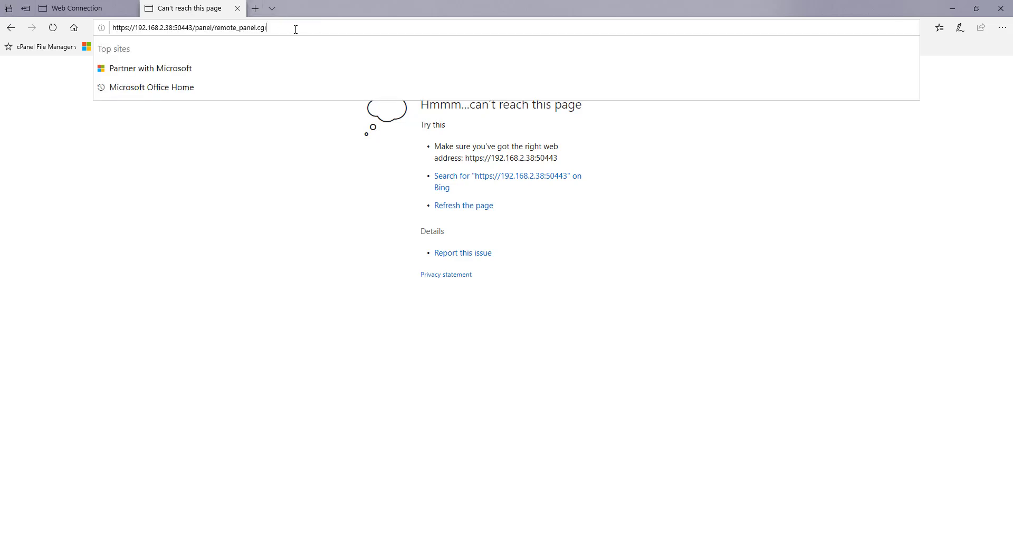
pyautogui.press('Enter')
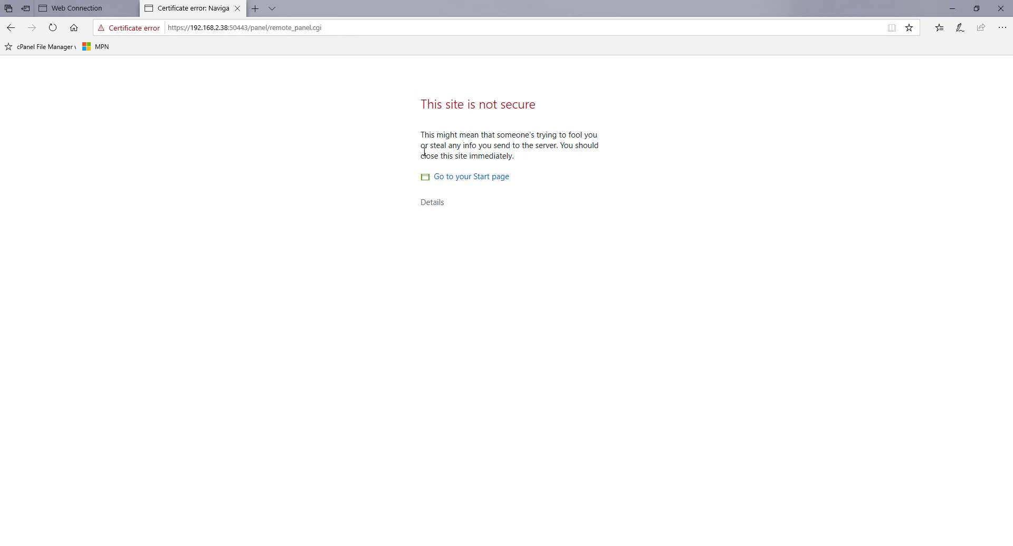
pyautogui.click(432, 202)
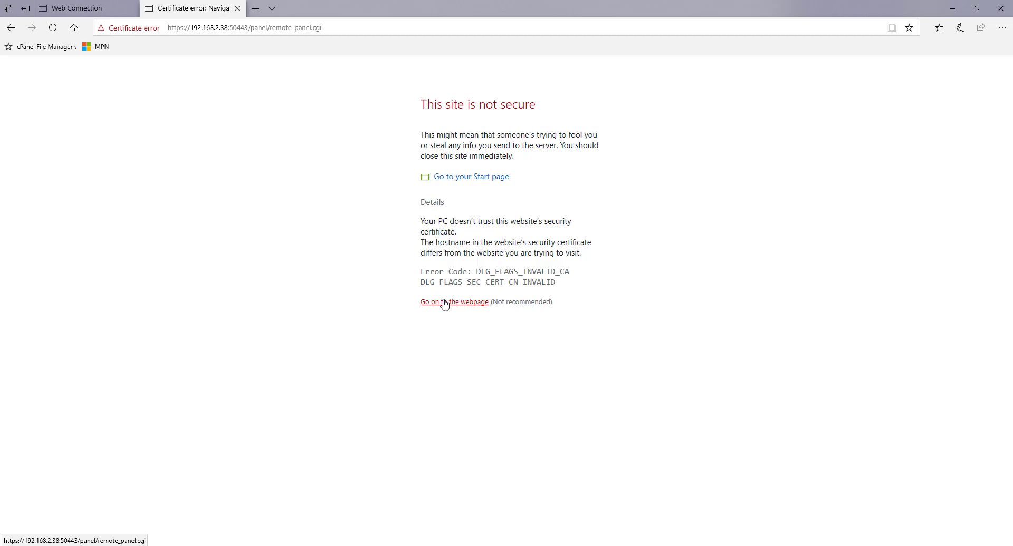
pyautogui.click(454, 302)
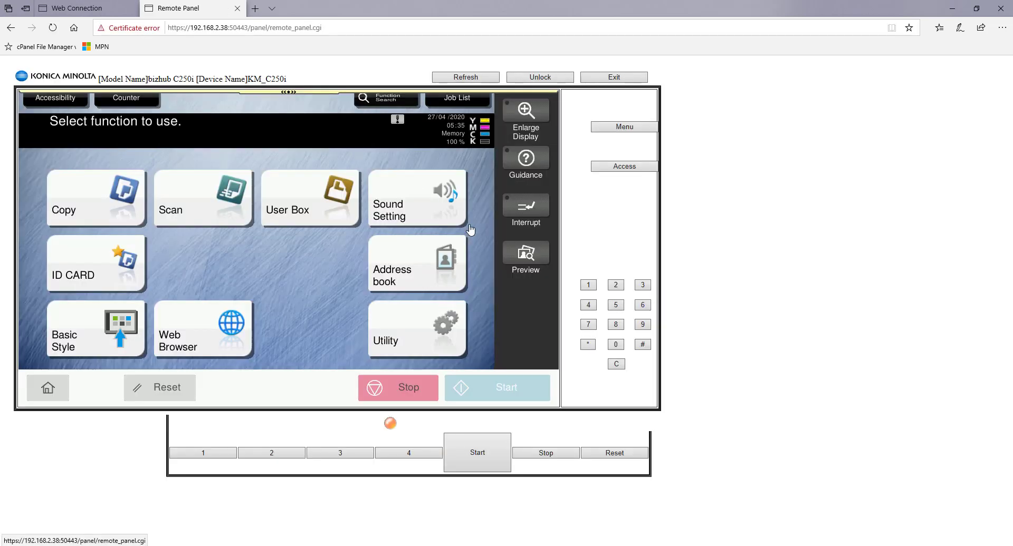